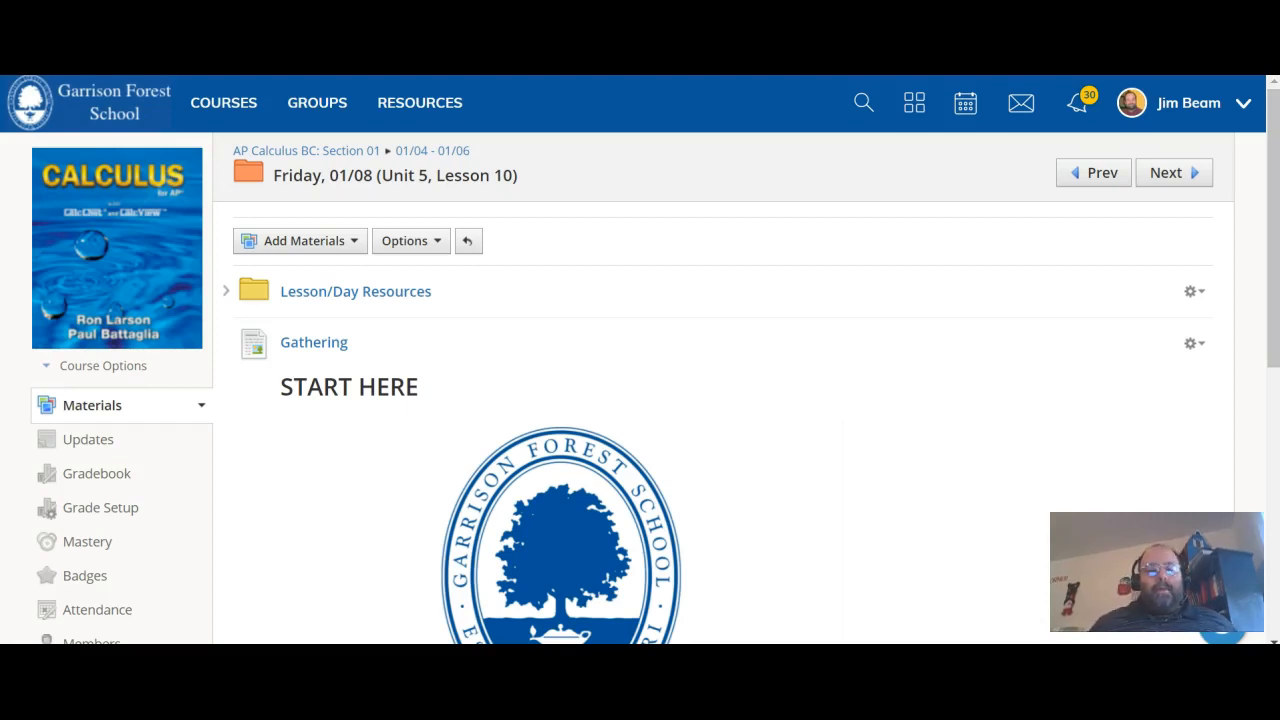
mouse_move(1044, 410)
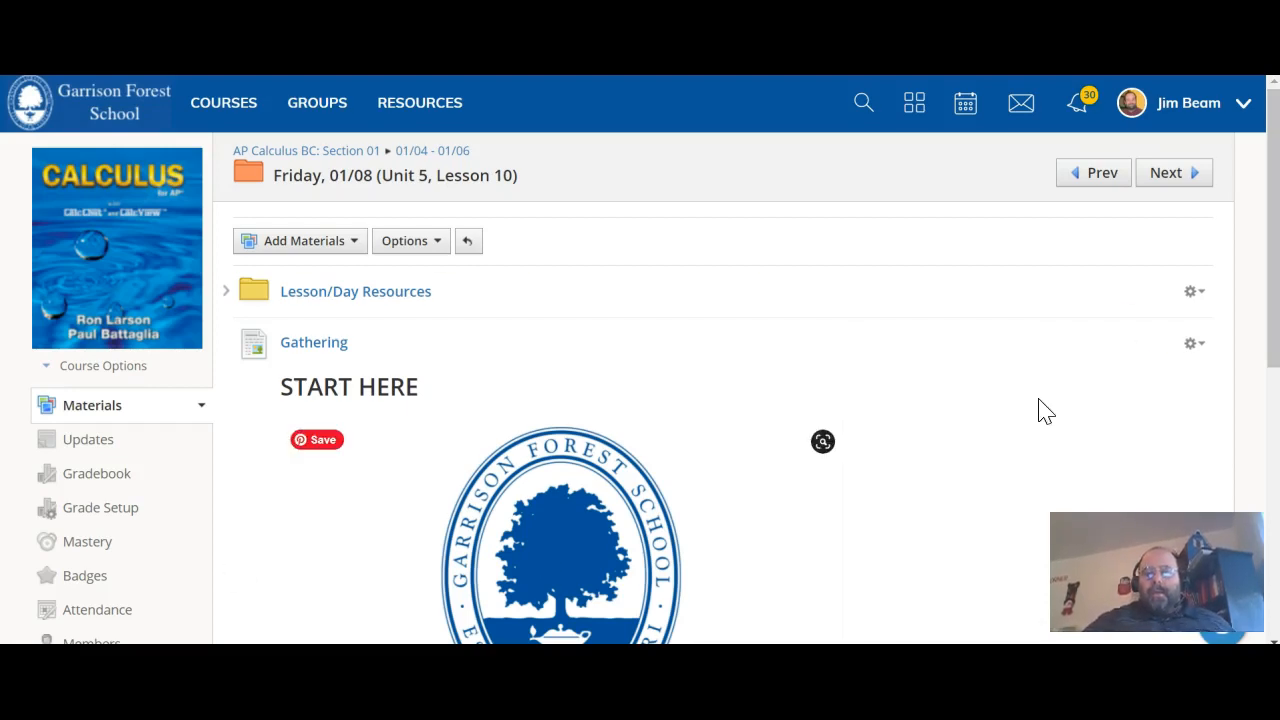
scroll("down", 3)
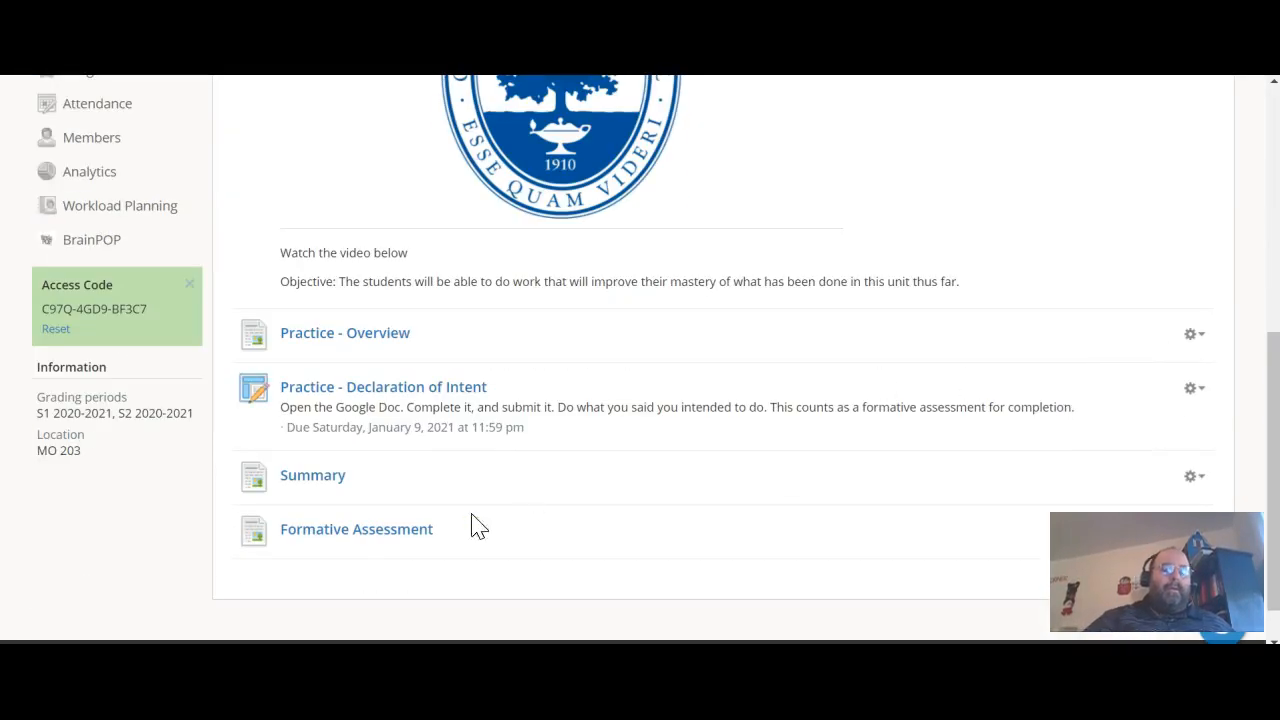
mouse_move(410, 425)
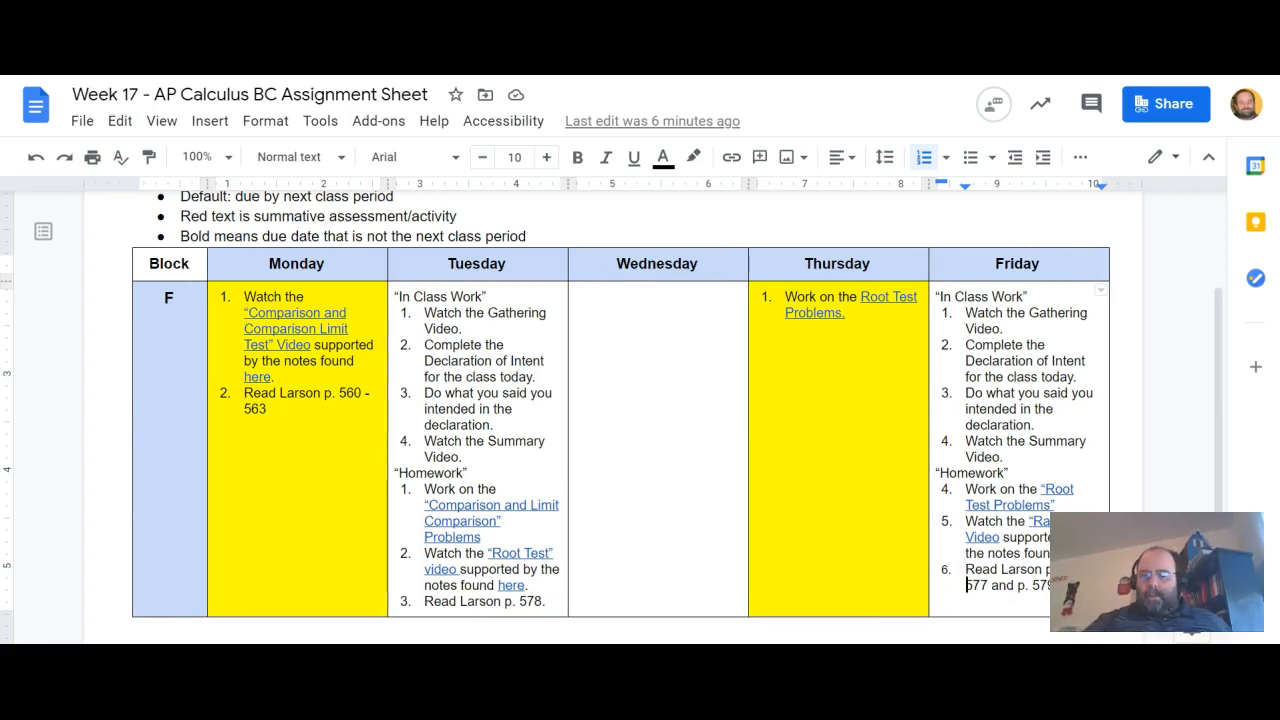
scroll("down", 3)
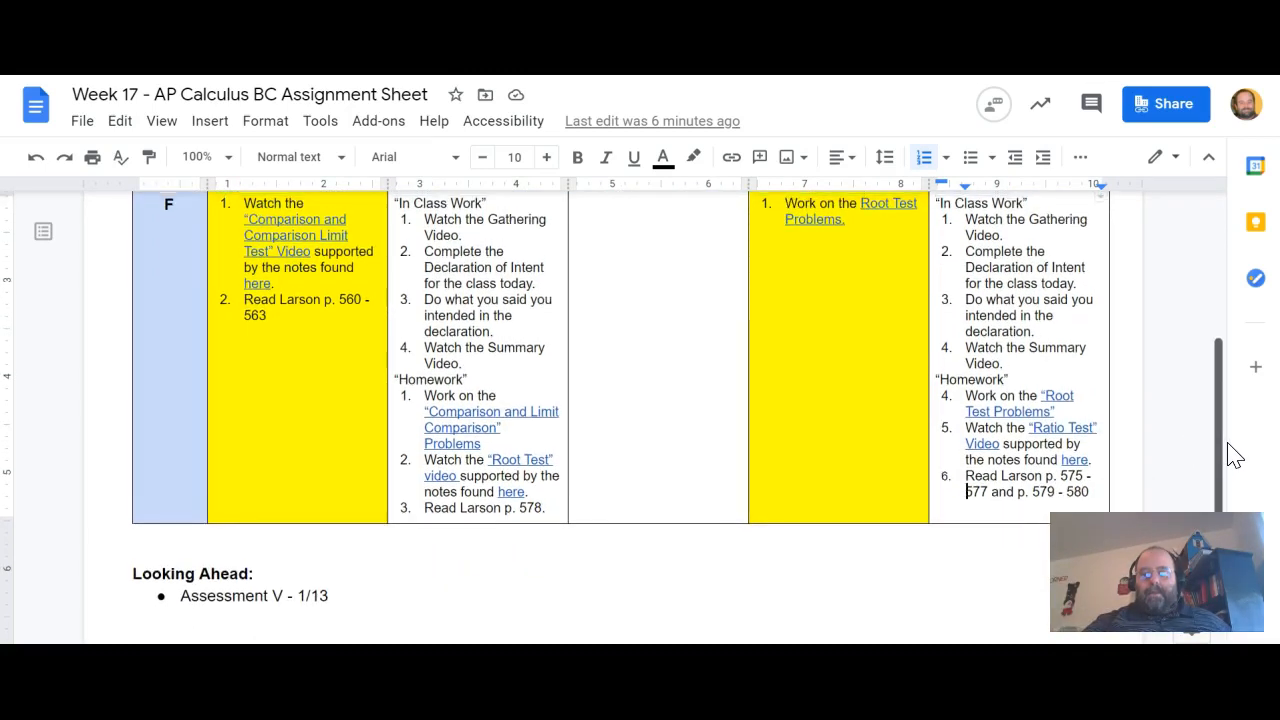
scroll("up", 3)
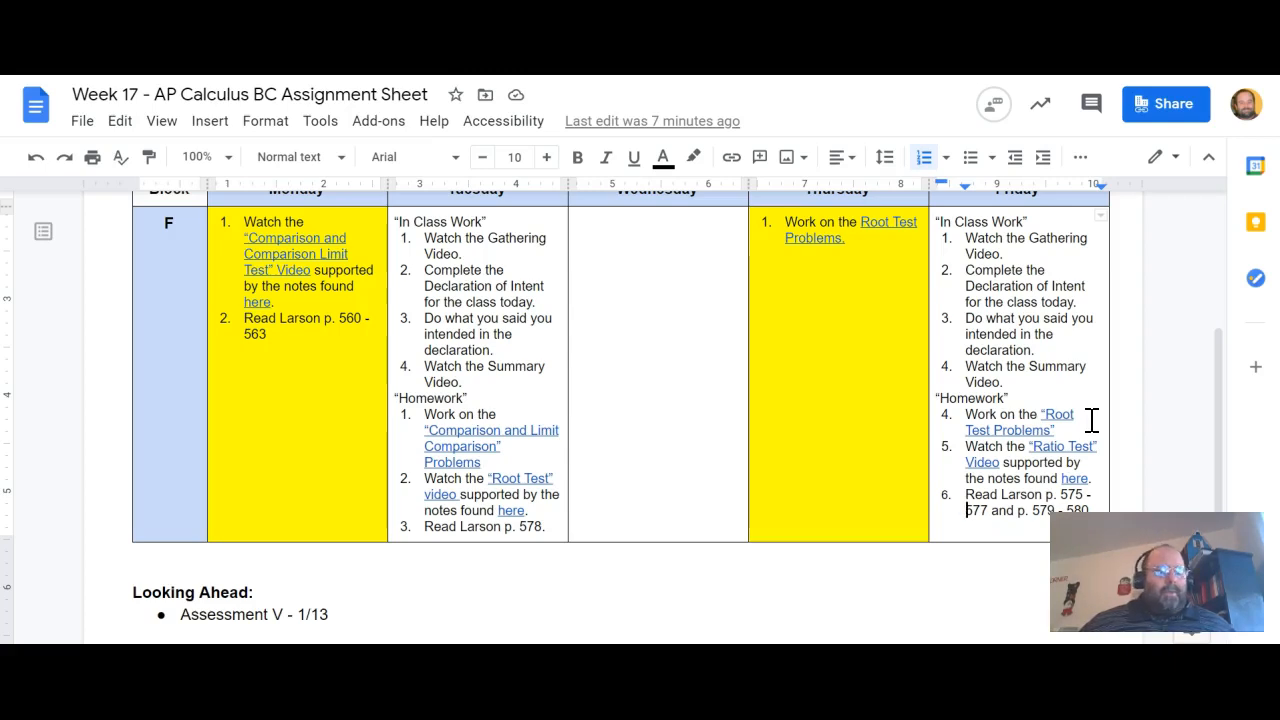
mouse_move(920, 390)
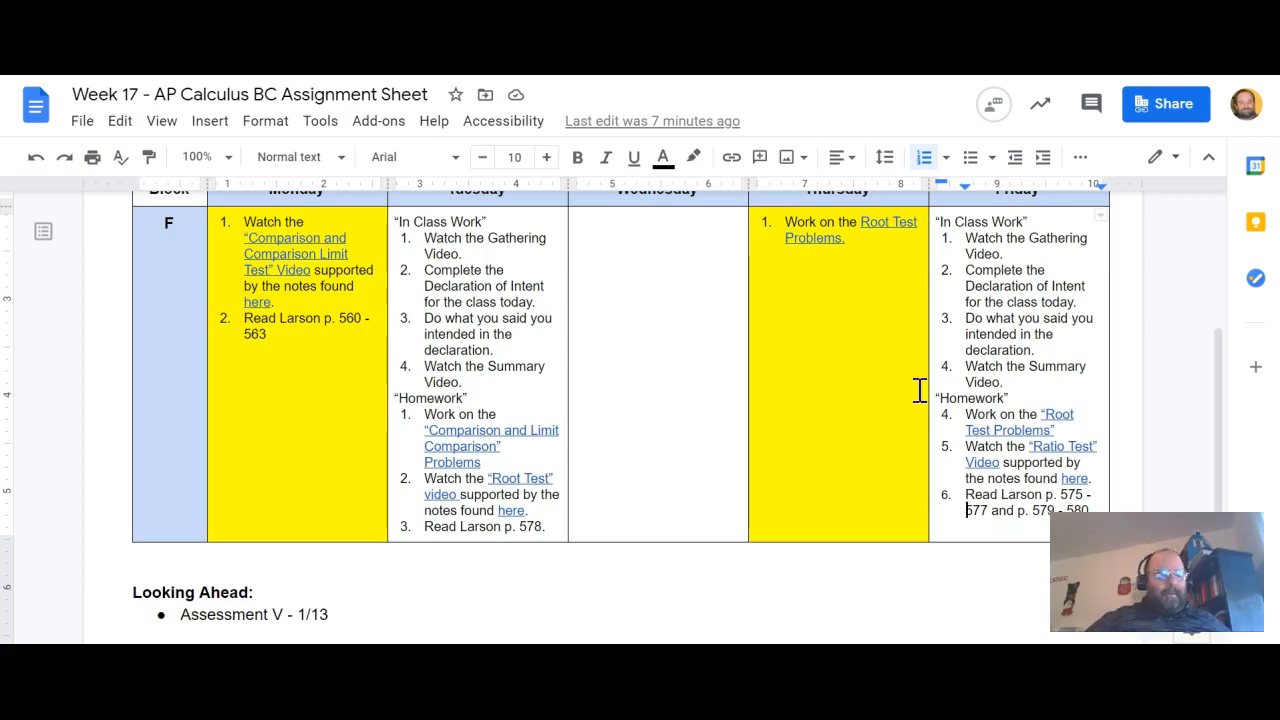